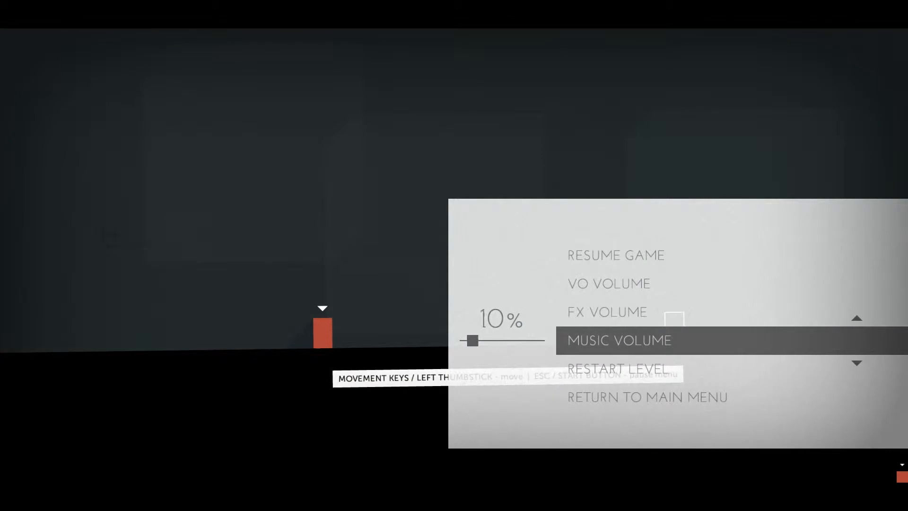
Resume the paused game from the pause menu
{"action": "left_click", "coordinate": [616, 255]}
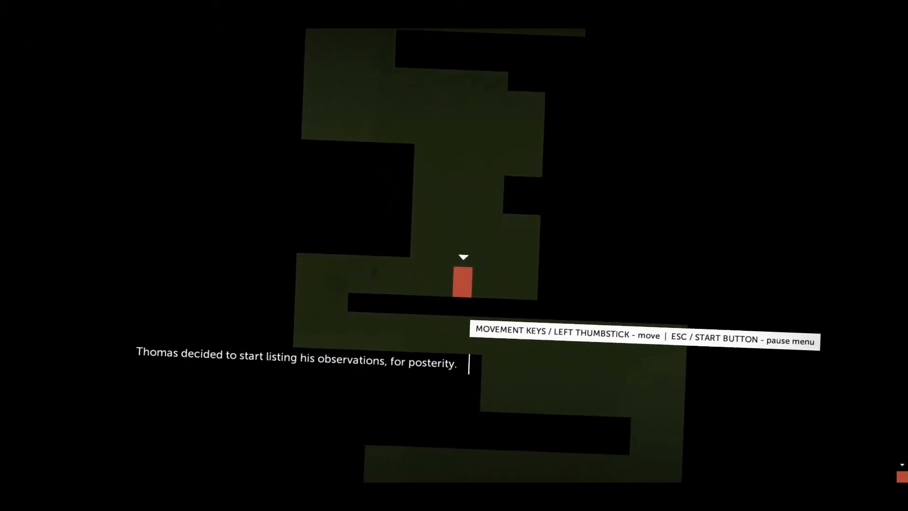
Walk Thomas along the green corridors and lower ledge to each exit
{"action": "key", "text": "left"}
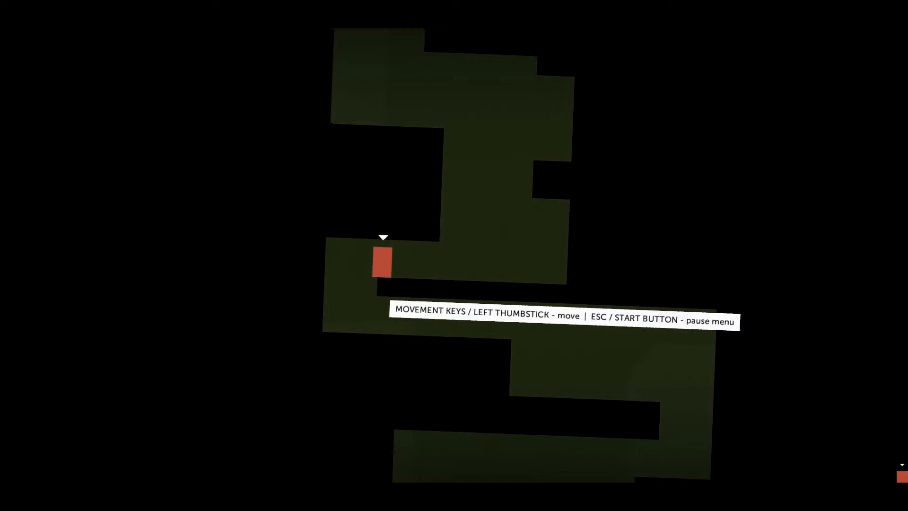
{"action": "key", "text": "Right"}
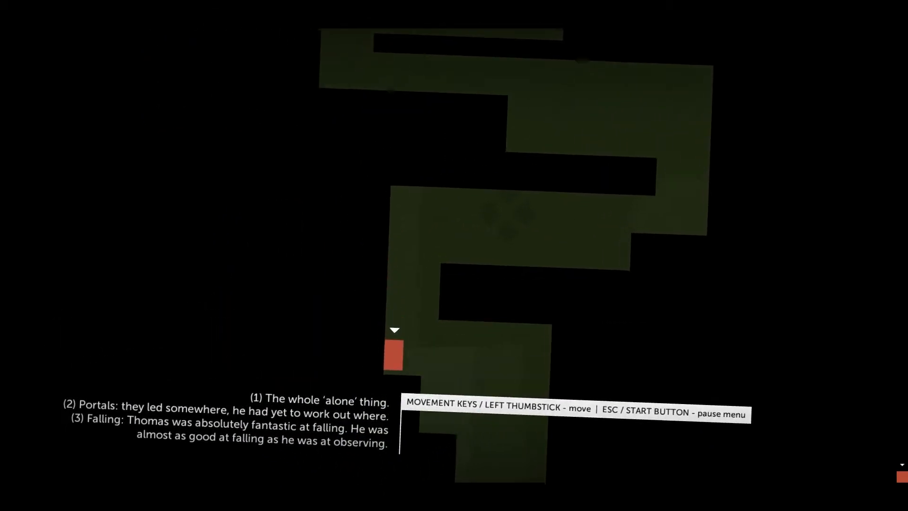
{"action": "key", "text": "right"}
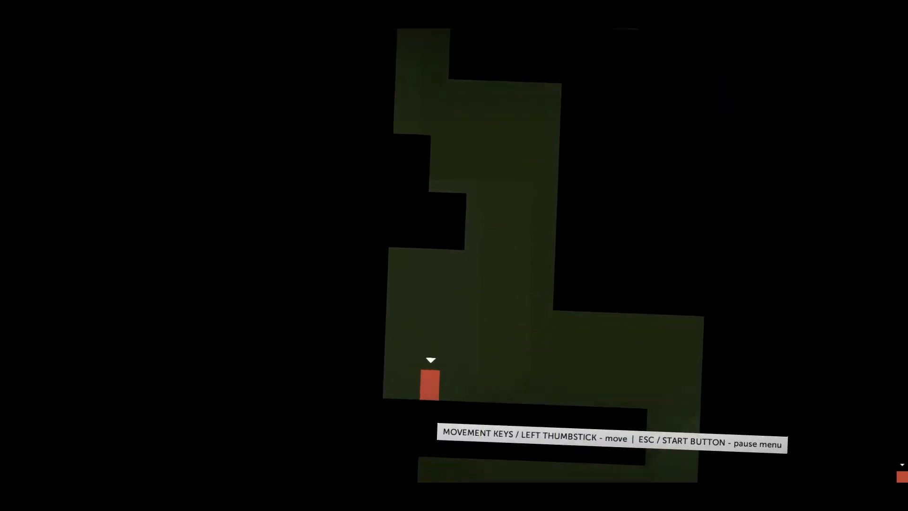
{"action": "key", "text": "right"}
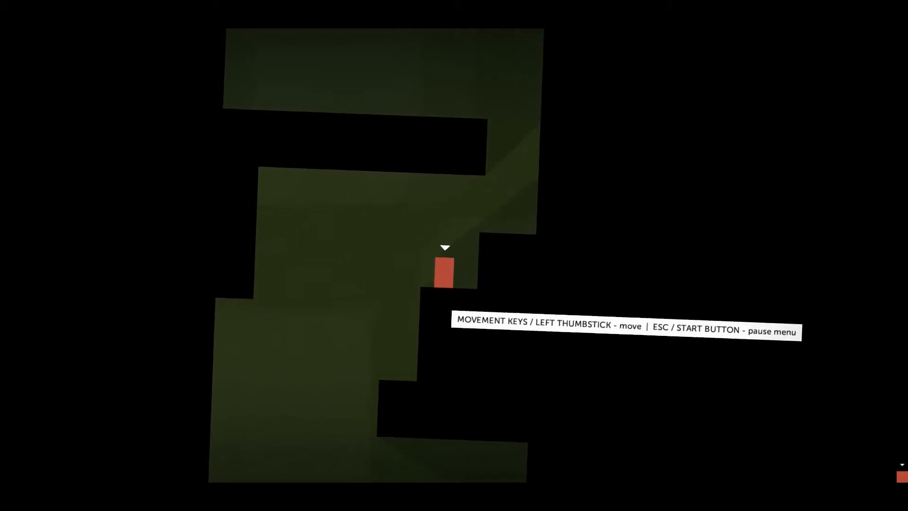
Bring Thomas to the raised block and jump him over it
{"action": "key", "text": "down"}
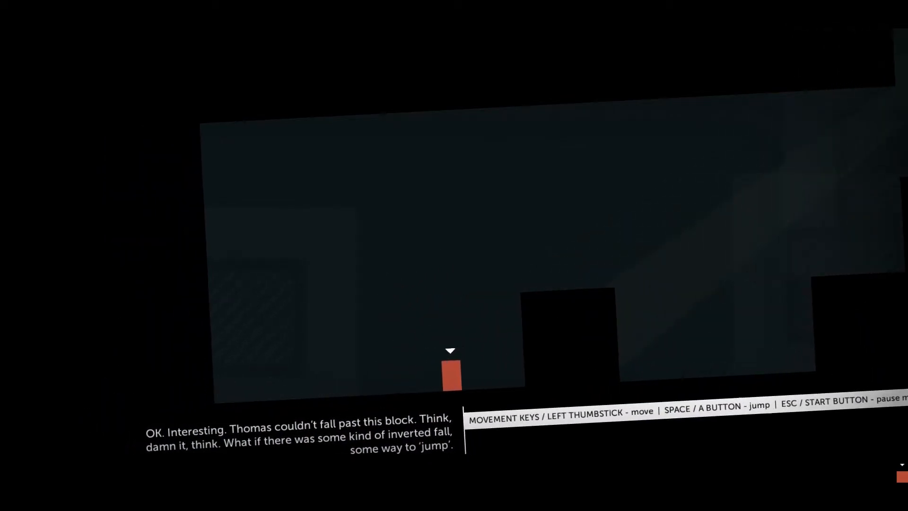
{"action": "key", "text": "right"}
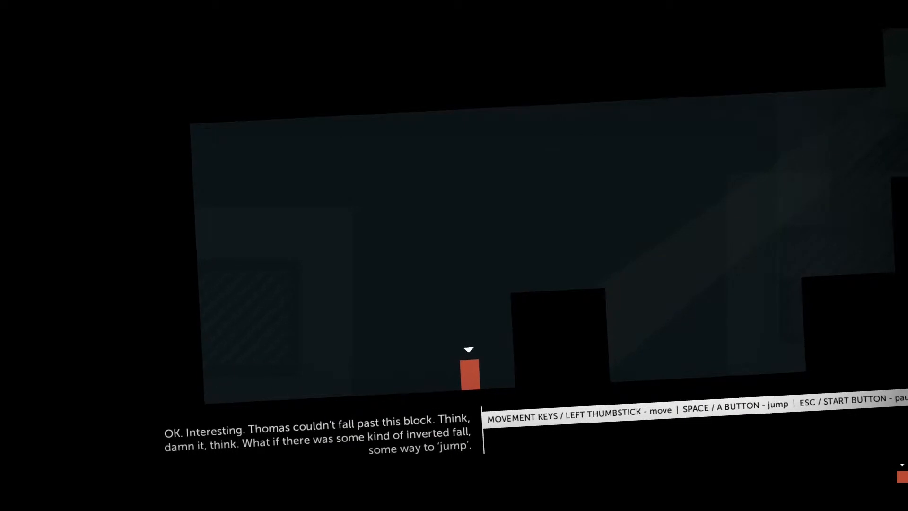
{"action": "key", "text": "space"}
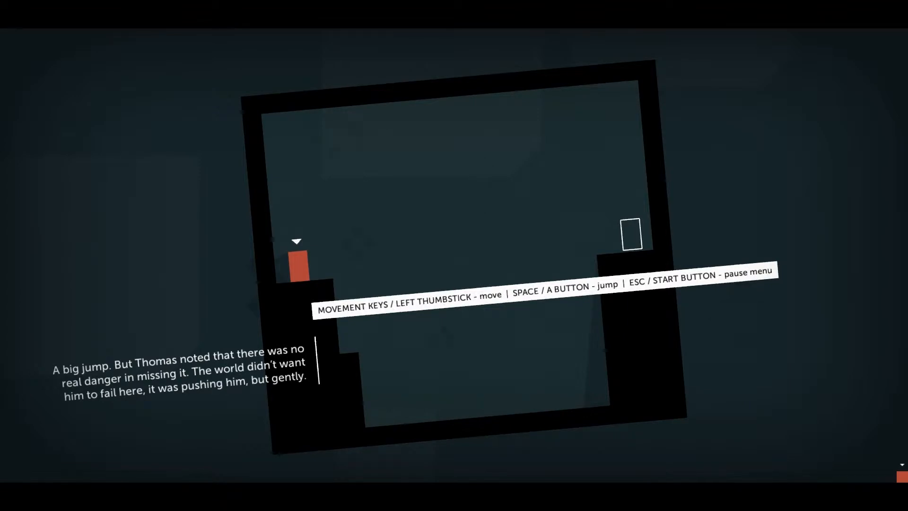
Big-jump Thomas across the gap into the exit and continue along the black platform
{"action": "key", "text": "space"}
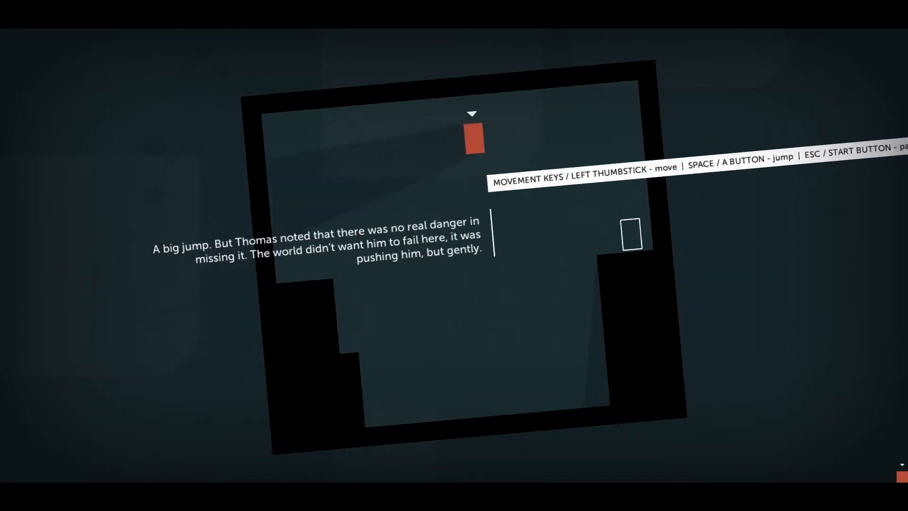
{"action": "key", "text": "space"}
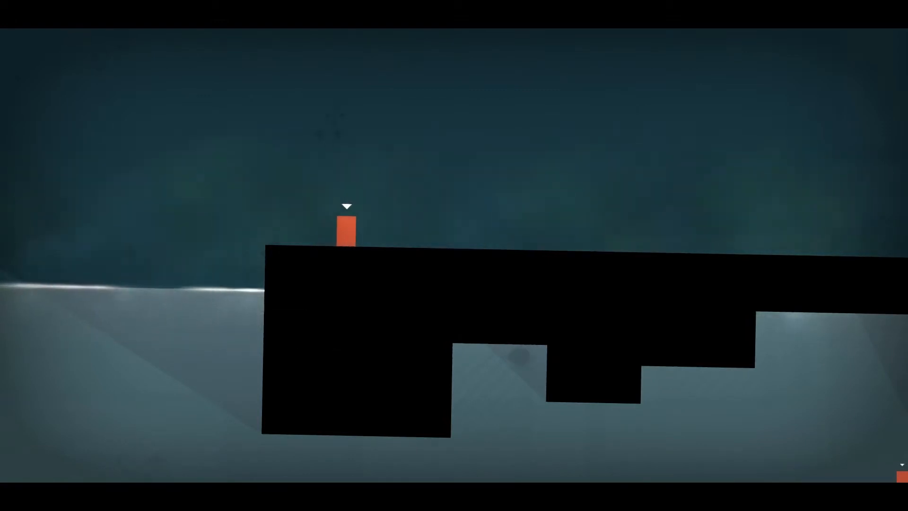
{"action": "key", "text": "right"}
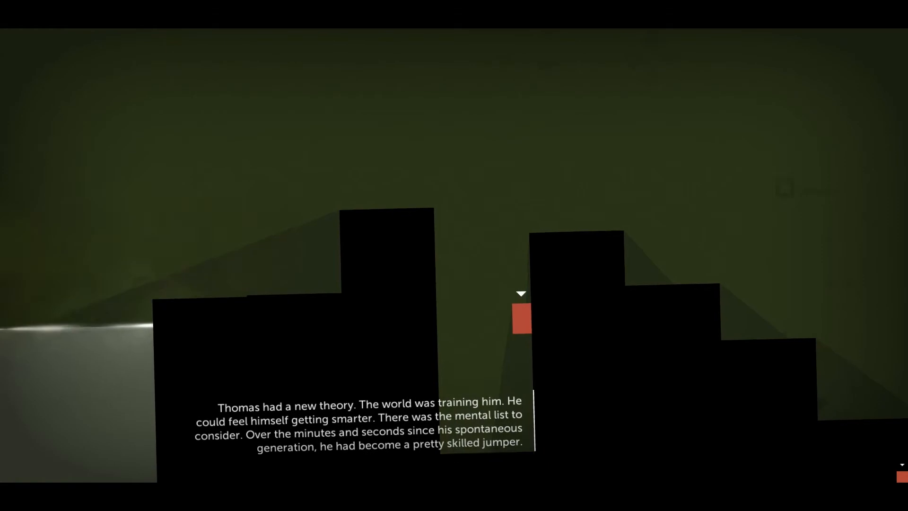
Jump Thomas up out of the narrow gap between the black towers
{"action": "key", "text": "space"}
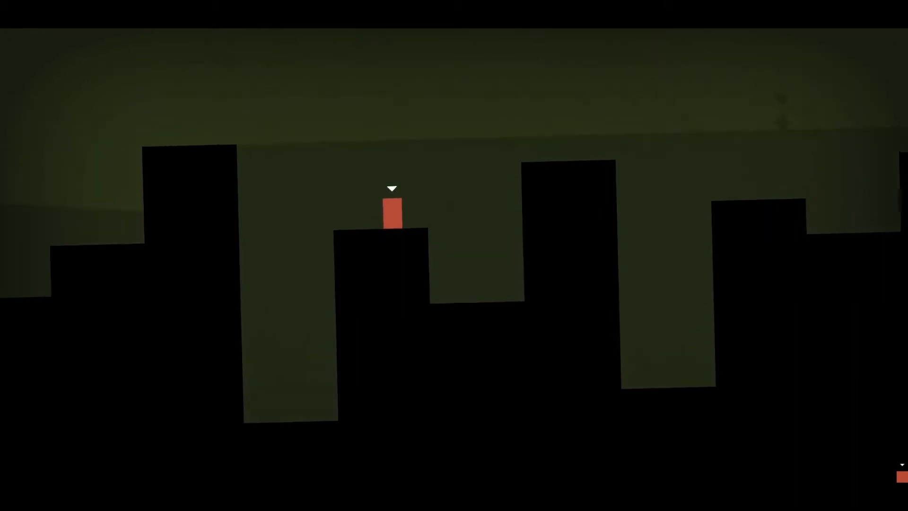
Hop Thomas across the pillars and out of the pit between them
{"action": "key", "text": "Right"}
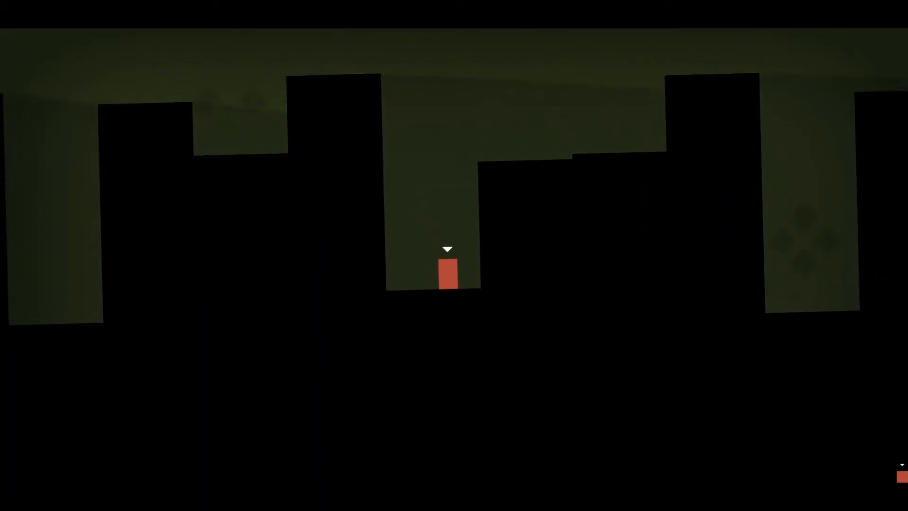
{"action": "key", "text": "Right"}
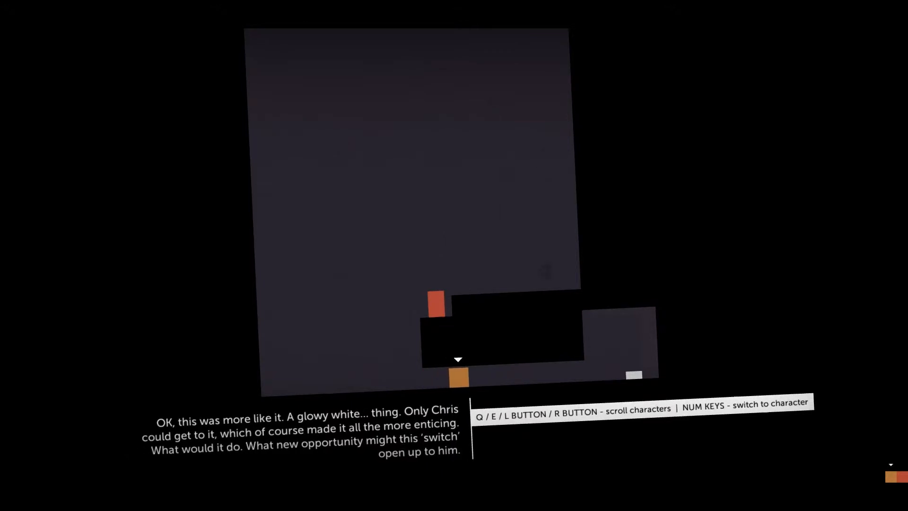
Walk Chris right beneath the low ledge toward the white switch
{"action": "key", "text": "right"}
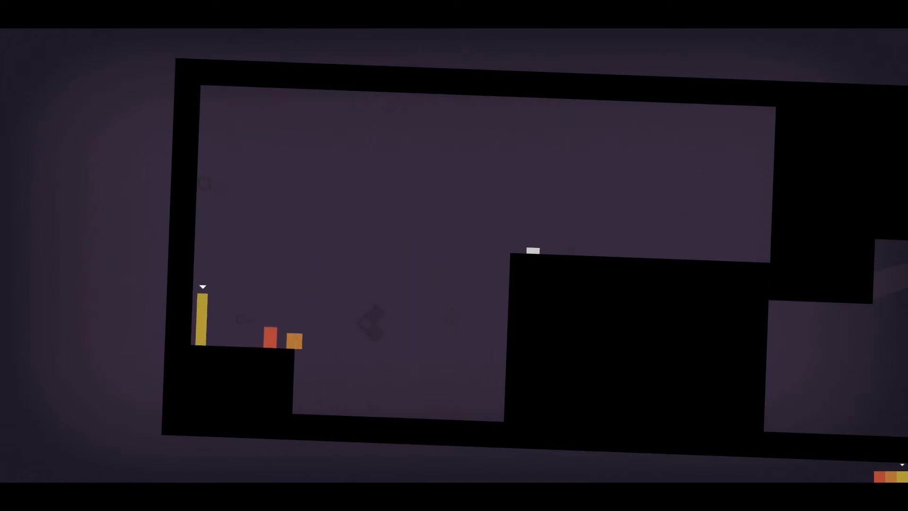
Walk John off the ledge into the pit beside the tall block
{"action": "key", "text": "Right"}
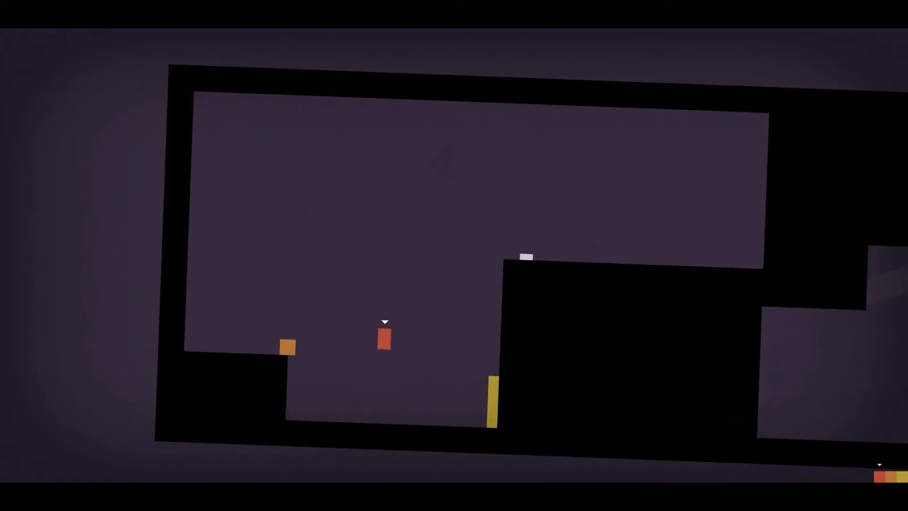
{"action": "key", "text": "Right"}
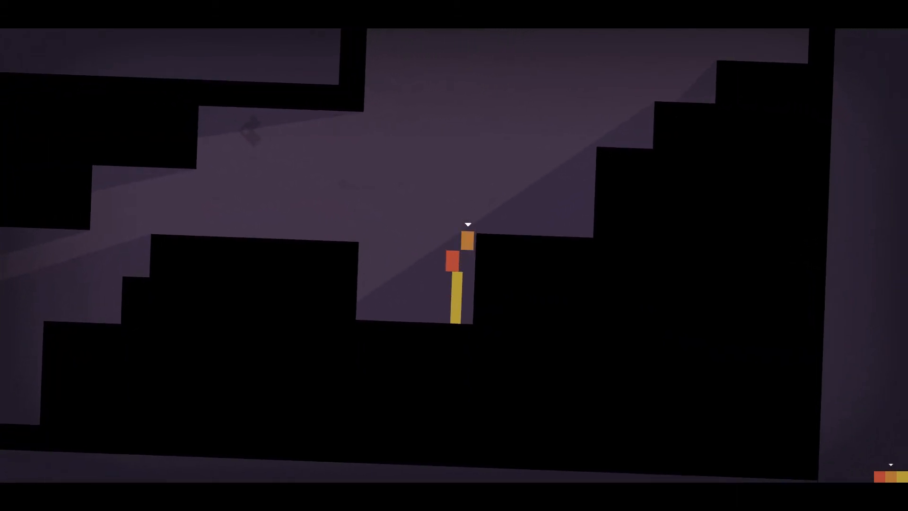
Jump Chris from the stack onto the higher ledge
{"action": "key", "text": "Left"}
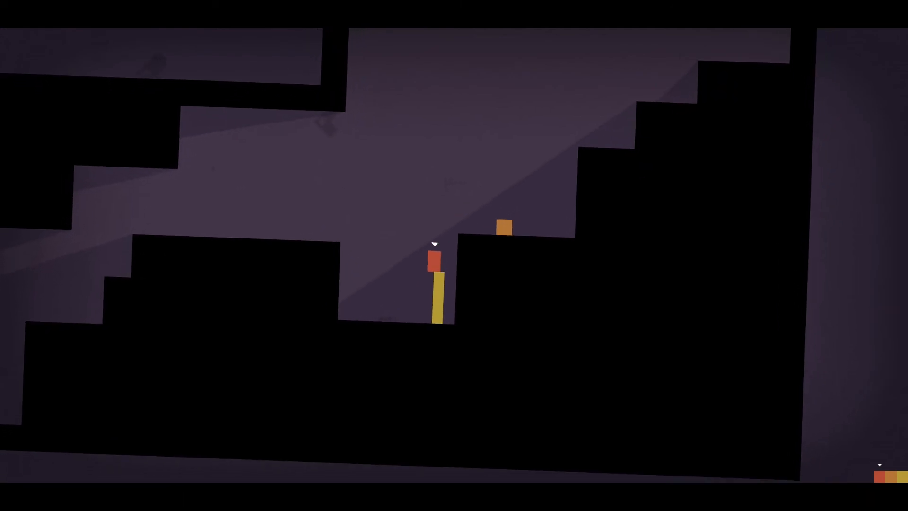